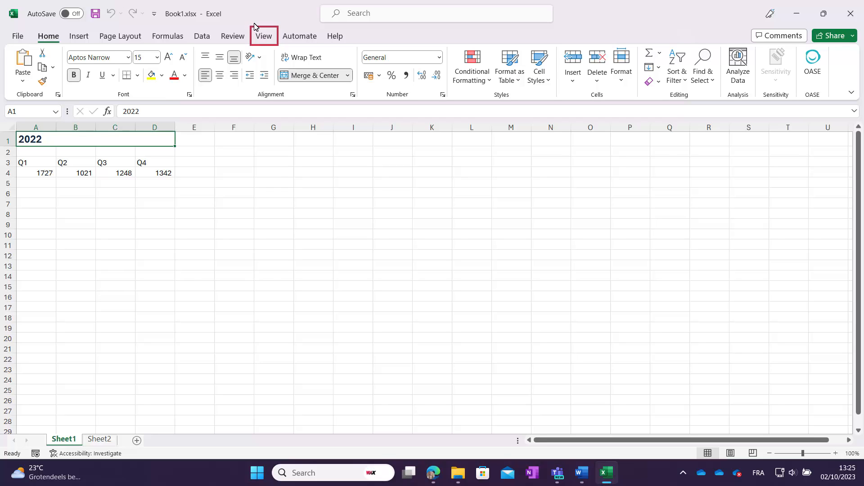
Open a second window of Book1.xlsx from the View tab's New Window command
click(264, 36)
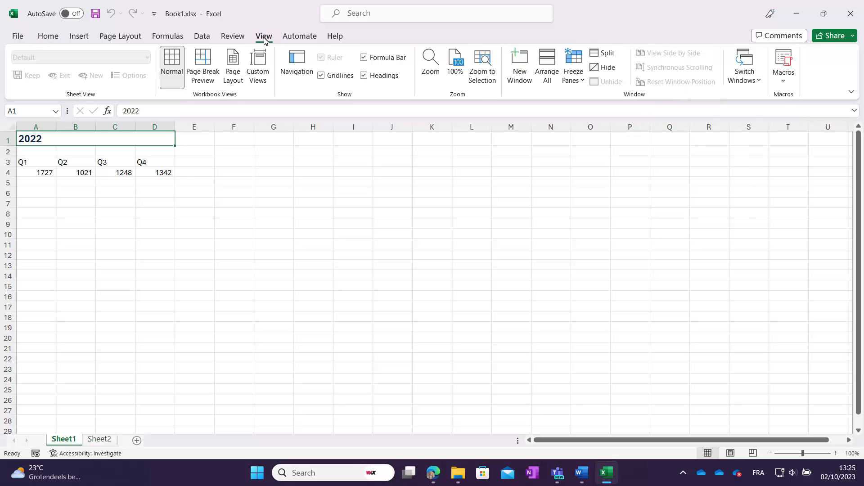
mouse_move(518, 66)
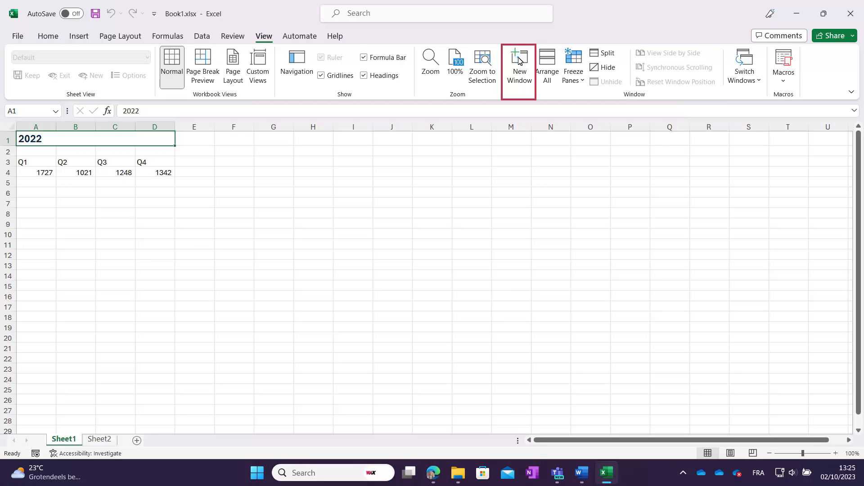
click(518, 66)
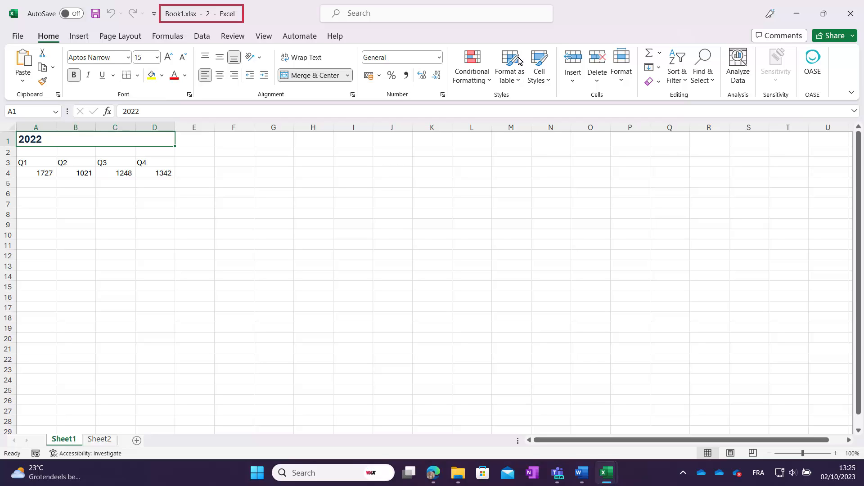
mouse_move(607, 393)
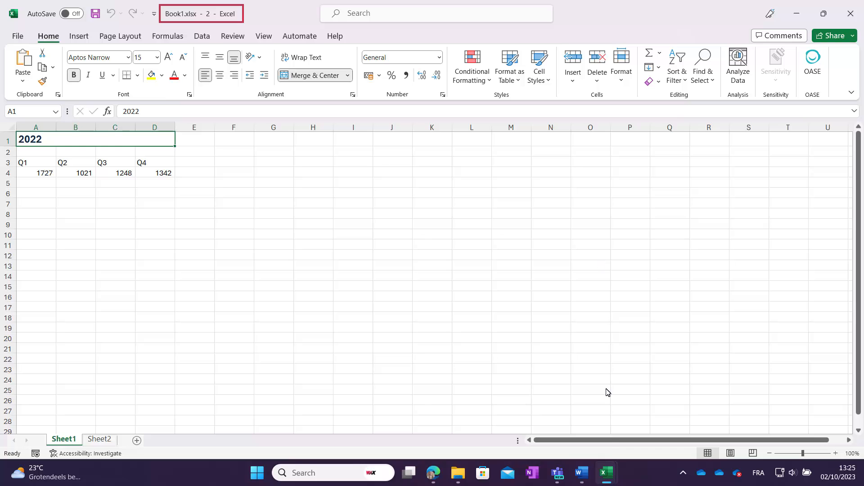
mouse_move(606, 473)
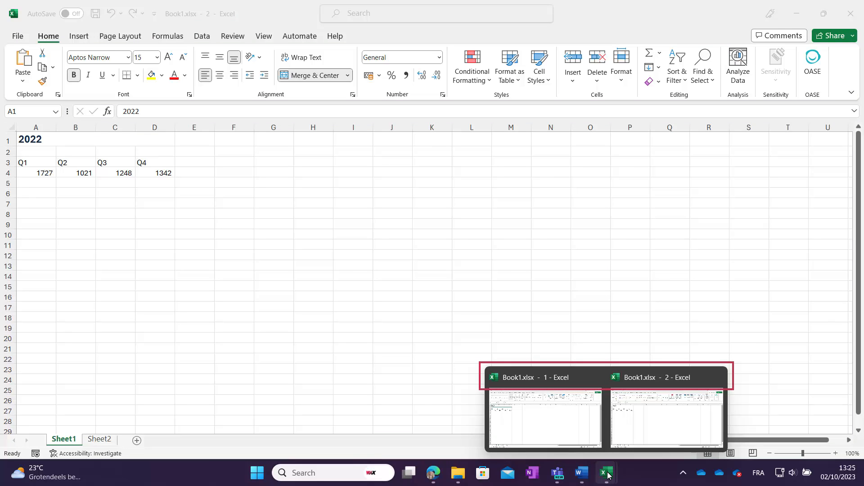
mouse_move(275, 185)
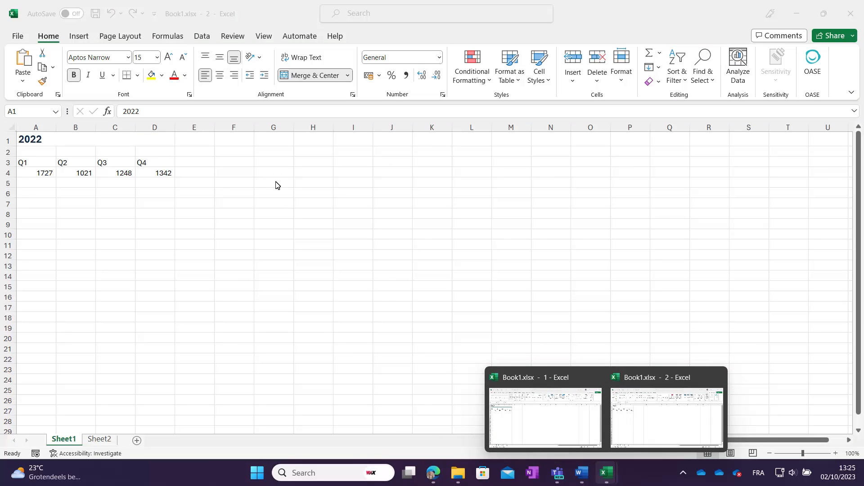
Bring up the Arrange Windows dialog via Arrange All on the View tab
click(263, 36)
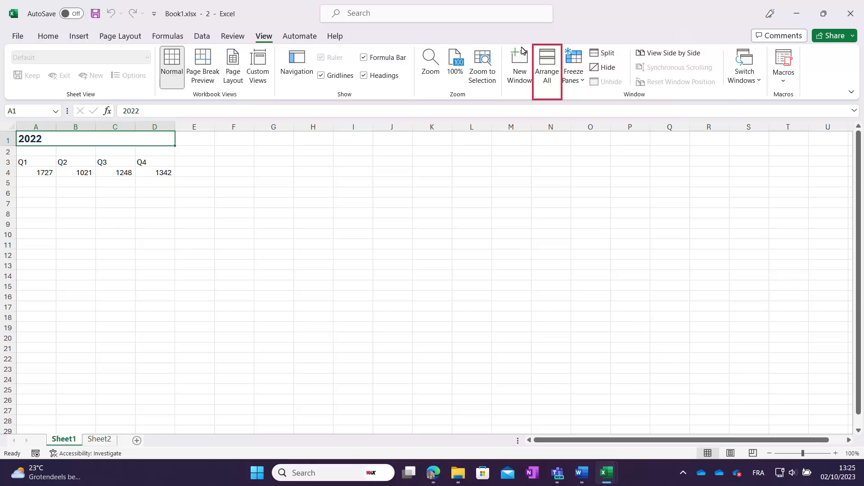
click(545, 65)
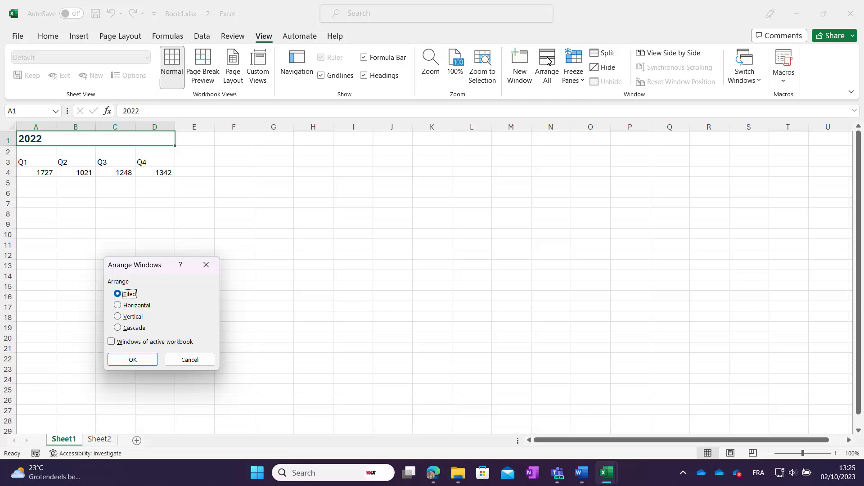
mouse_move(147, 269)
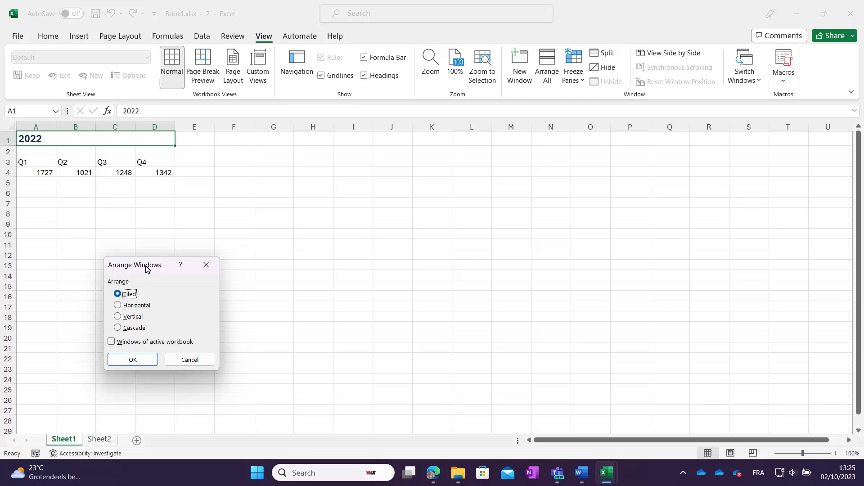
Confirm the Tiled arrangement so both Book1 windows sit side by side
click(132, 359)
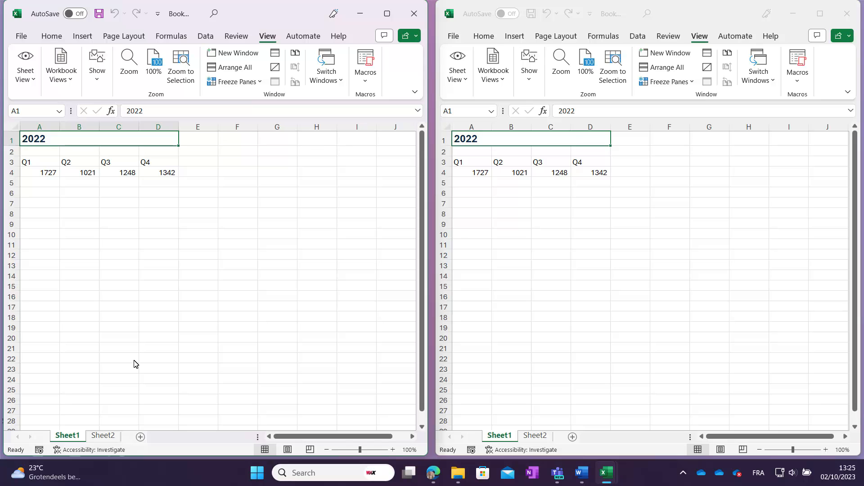
mouse_move(112, 385)
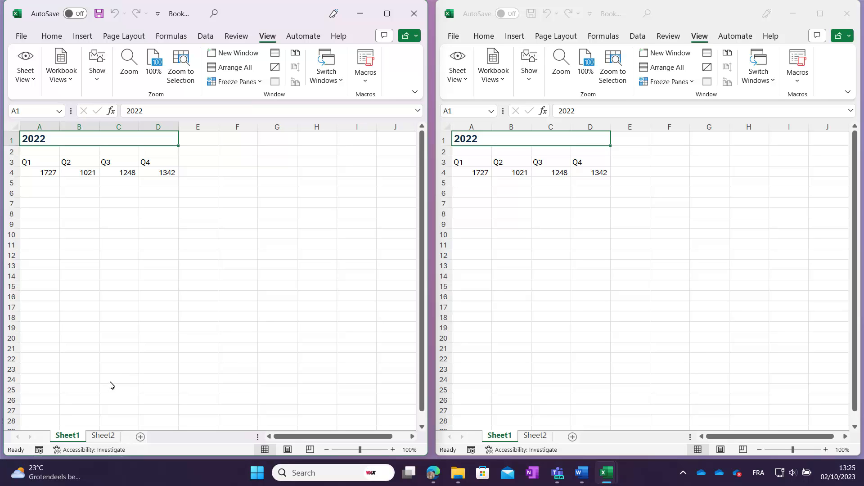
click(103, 435)
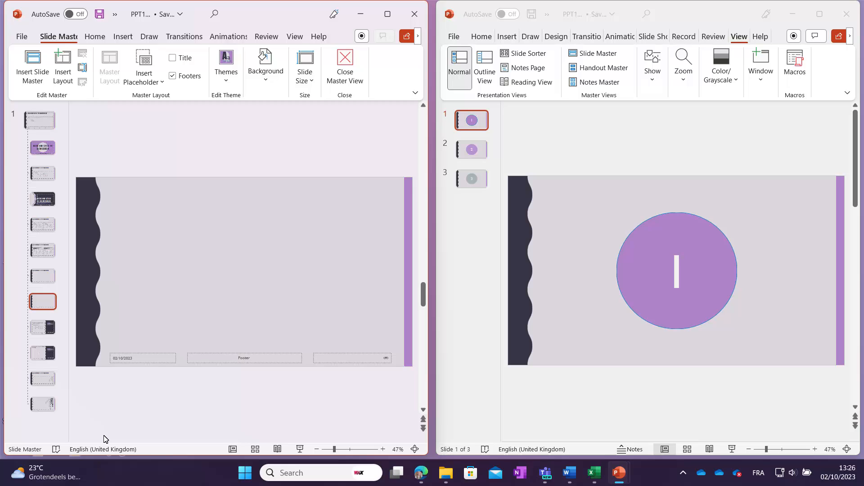
mouse_move(811, 186)
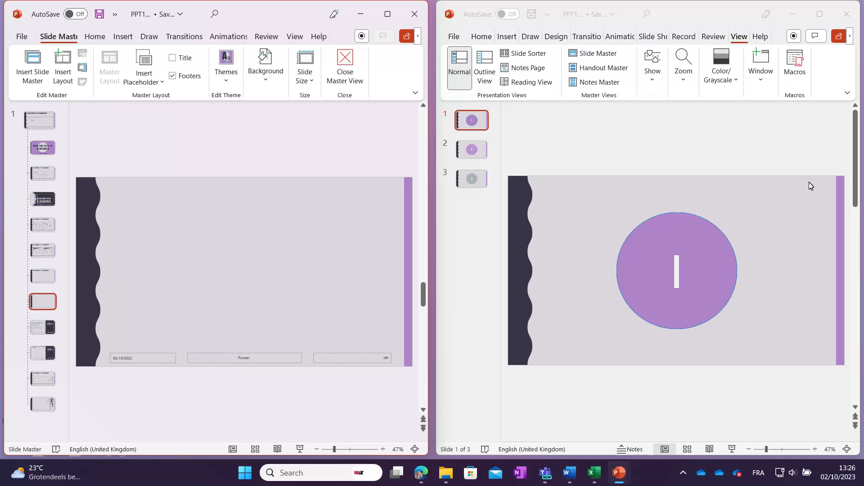